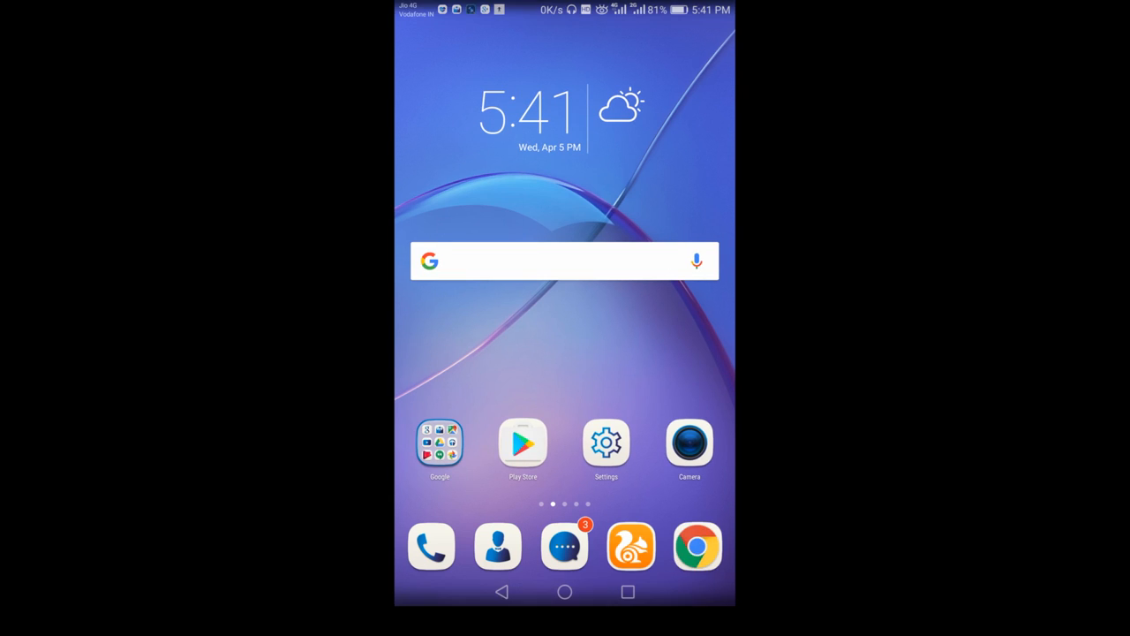
# - Launch UC Browser to show the XDA Developers Huawei GR5 2017 rooting thread
pyautogui.click(697, 544)
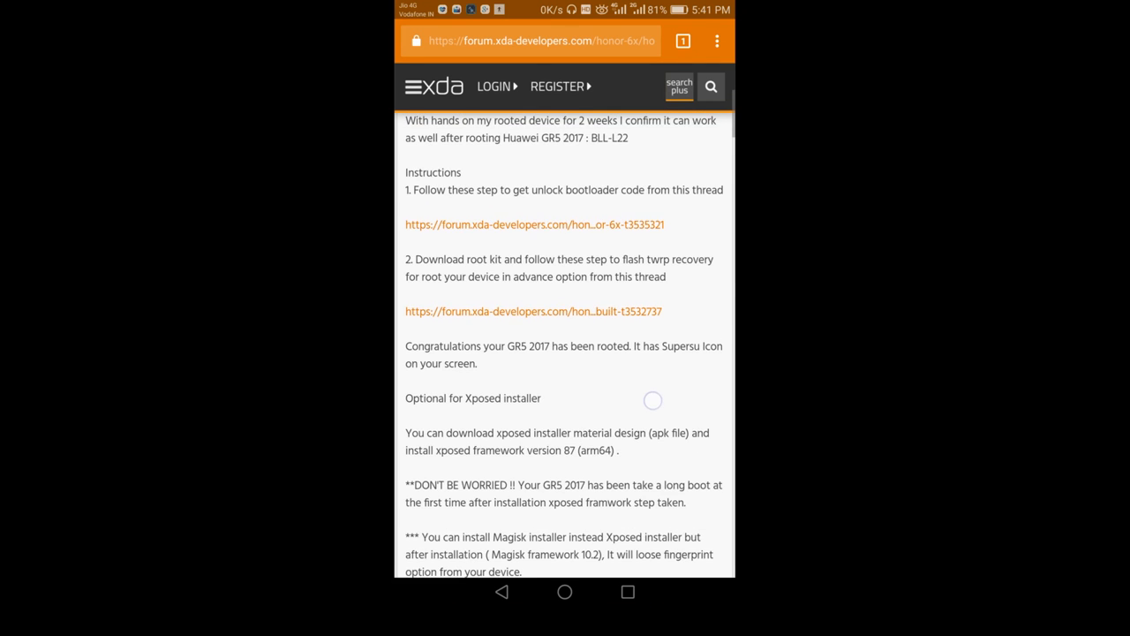
pyautogui.scroll(3)
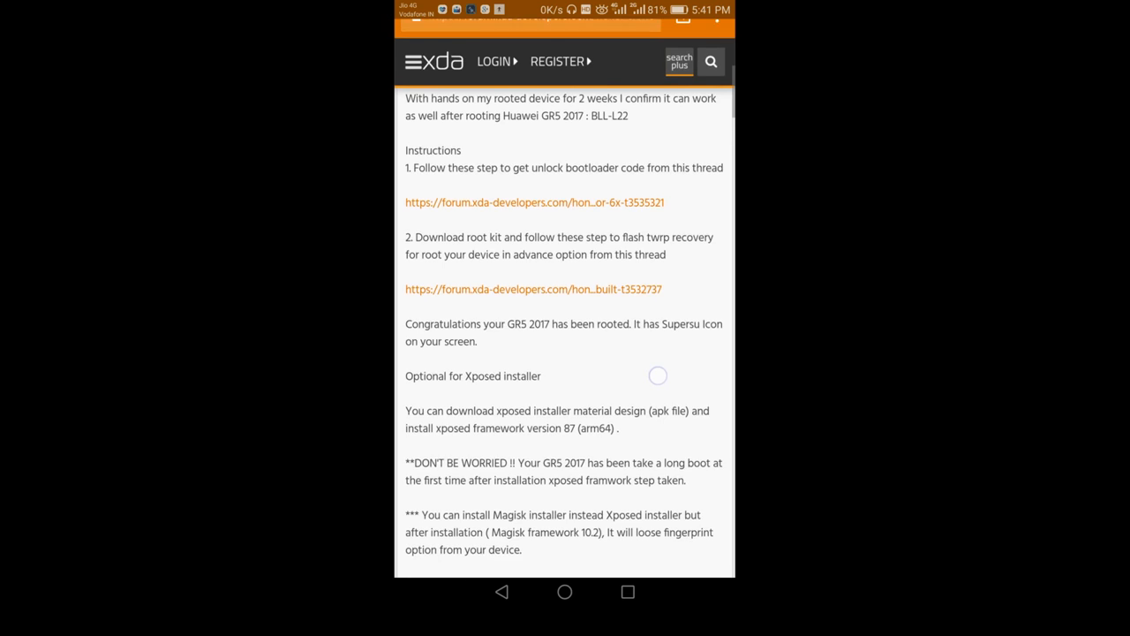
pyautogui.scroll(-3)
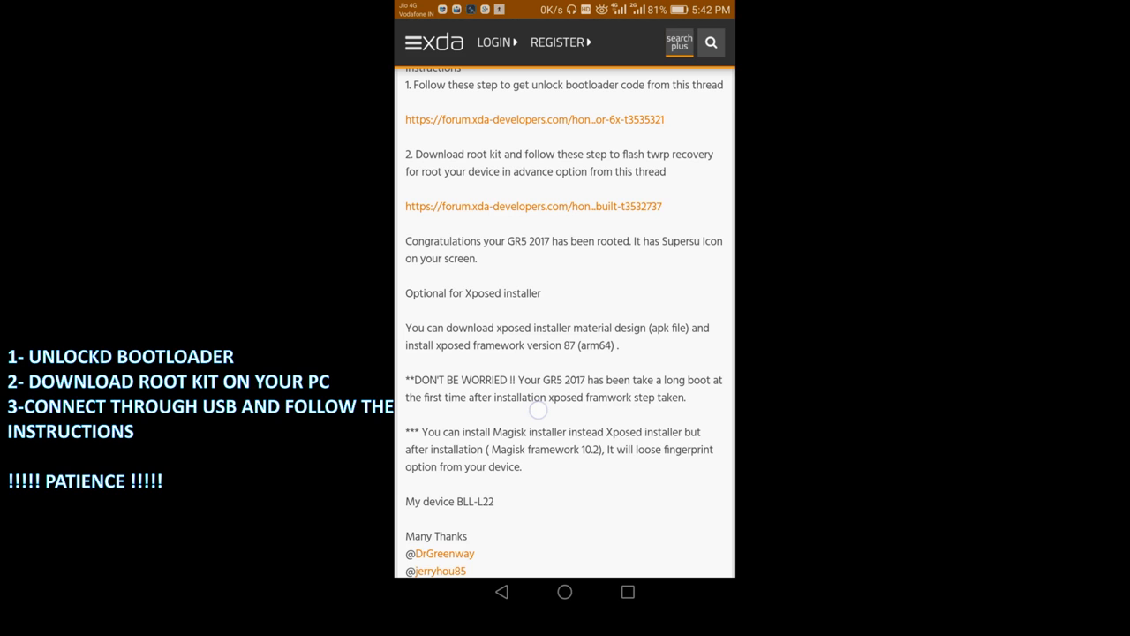
pyautogui.scroll(3)
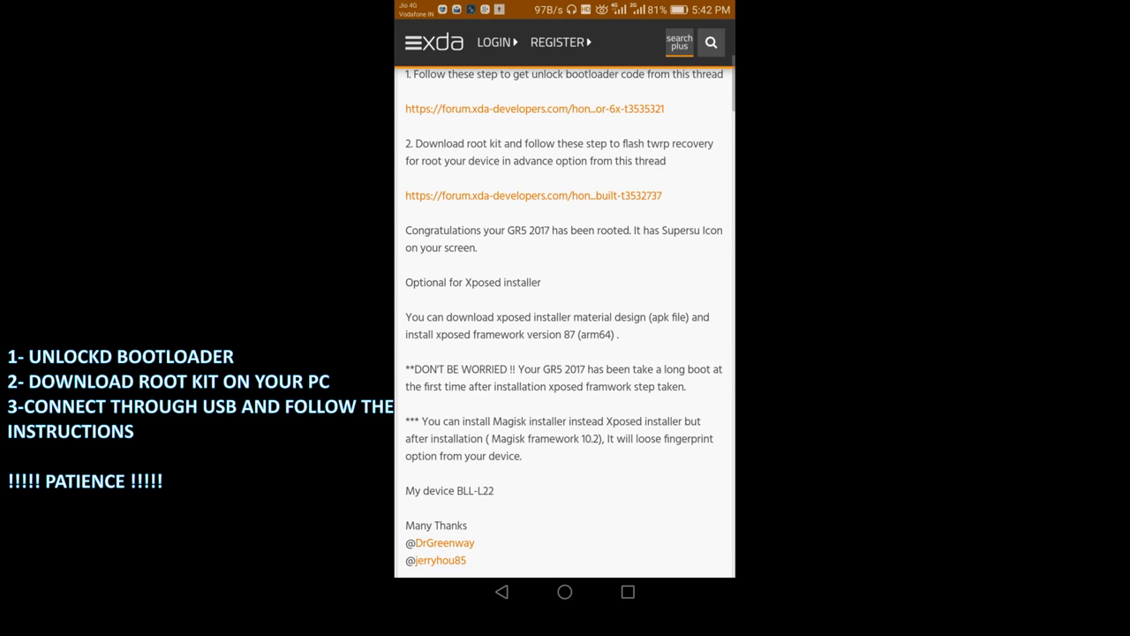